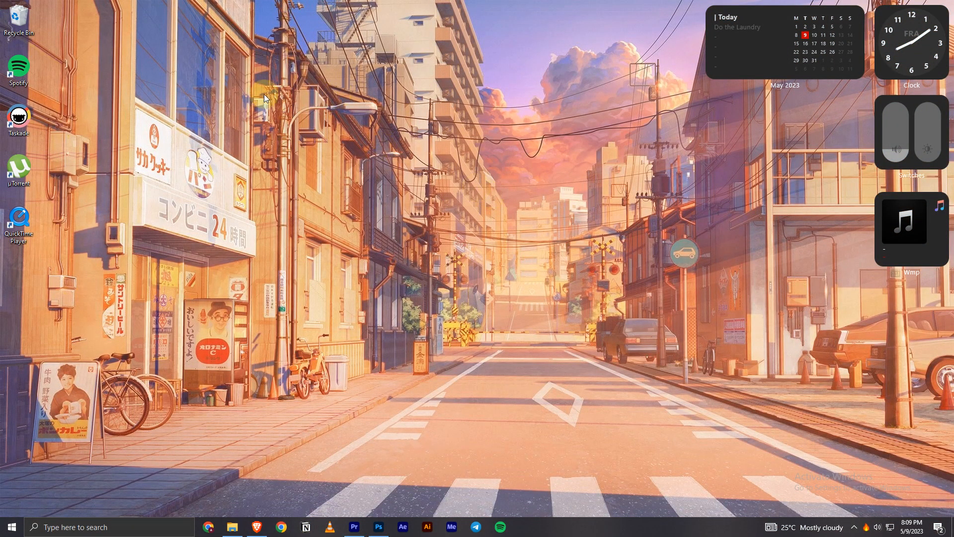
{"action": "mouse_move", "coordinate": [333, 391]}
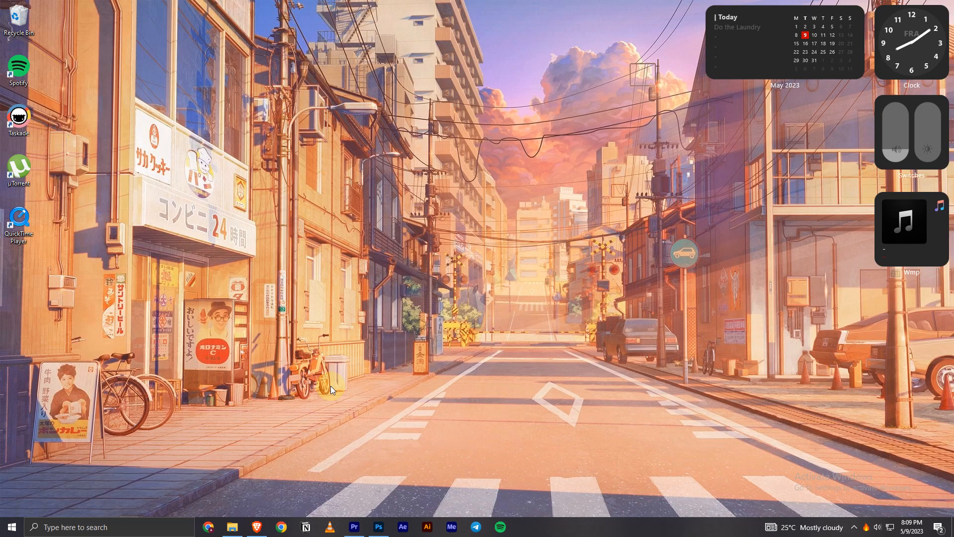
Launch Chrome from the taskbar to bring up the profile picker
{"action": "left_click", "coordinate": [280, 527]}
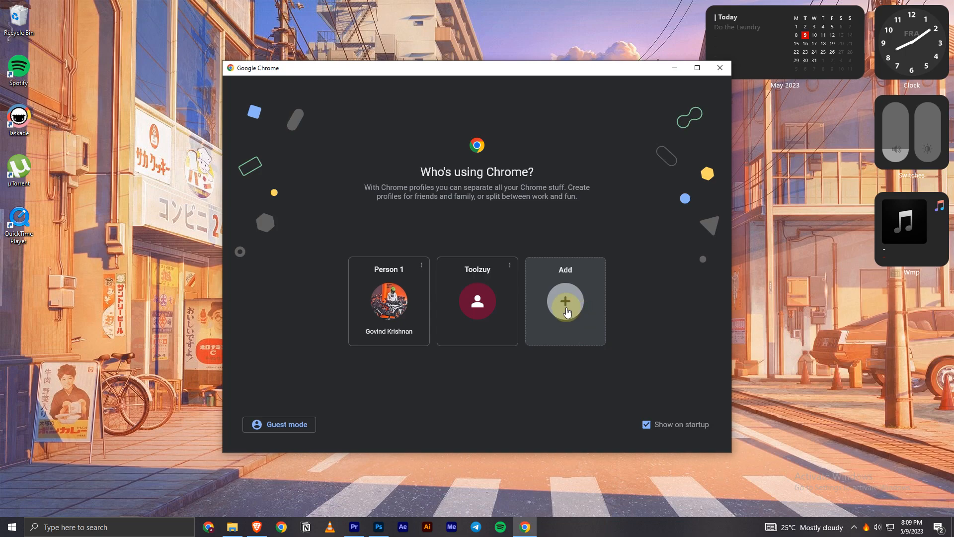
{"action": "mouse_move", "coordinate": [394, 316]}
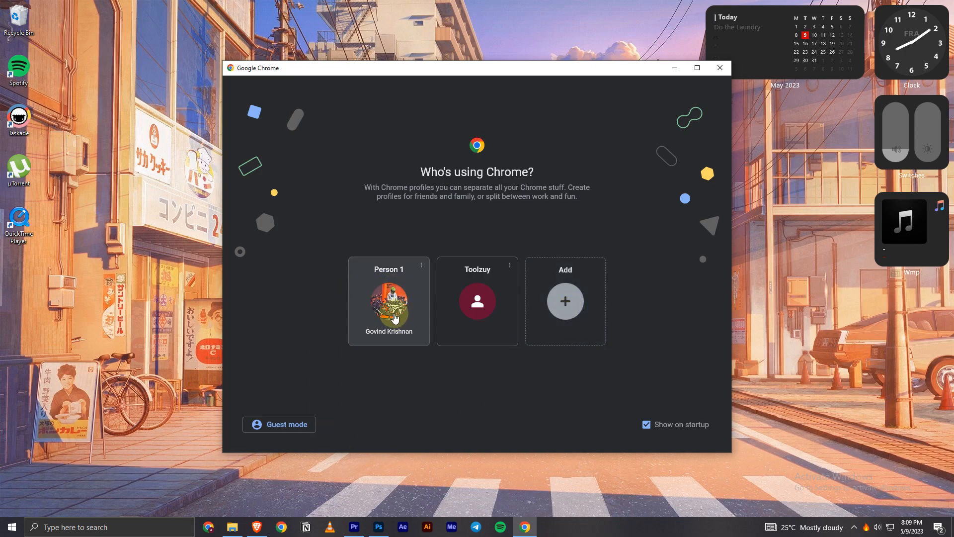
Open the Person 1 profile window and choose Add from its profile menu
{"action": "left_click", "coordinate": [388, 301]}
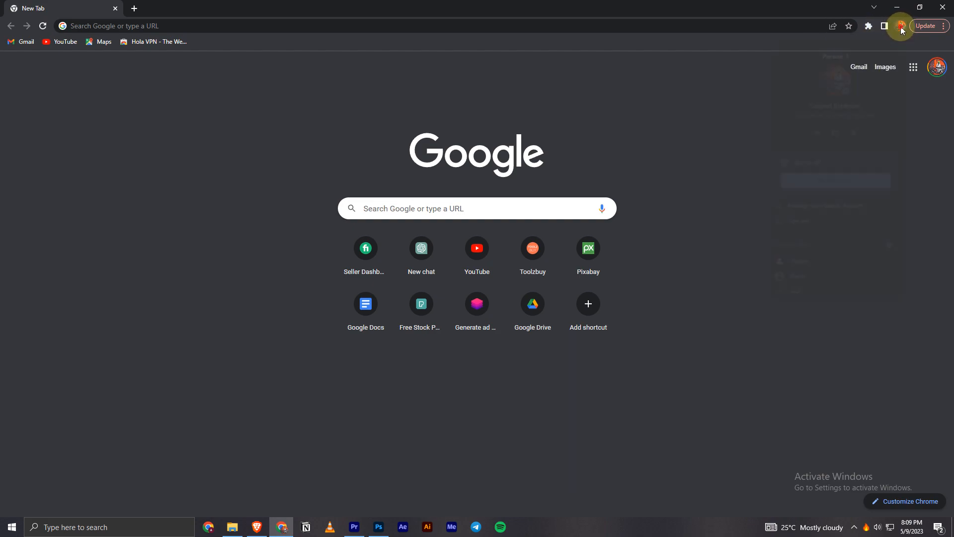
{"action": "left_click", "coordinate": [901, 26]}
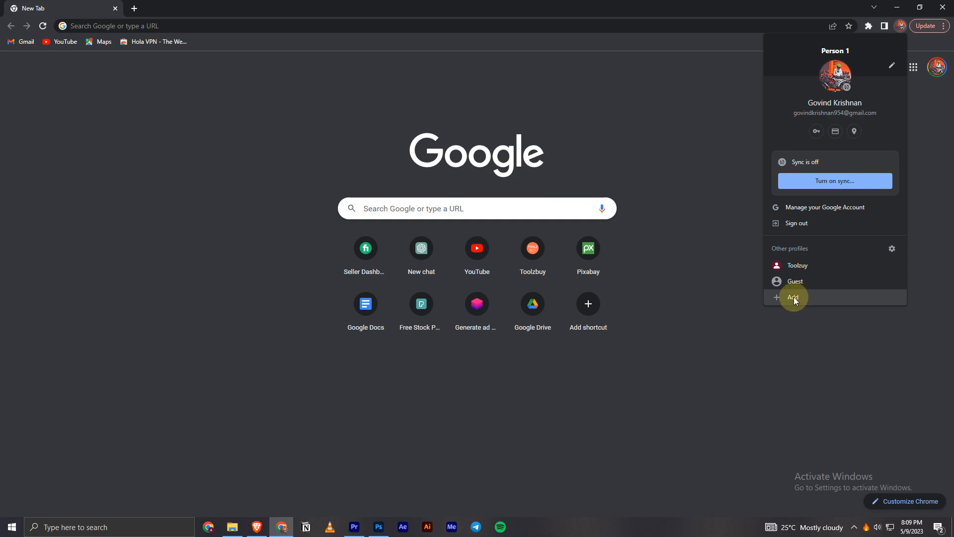
{"action": "left_click", "coordinate": [793, 298]}
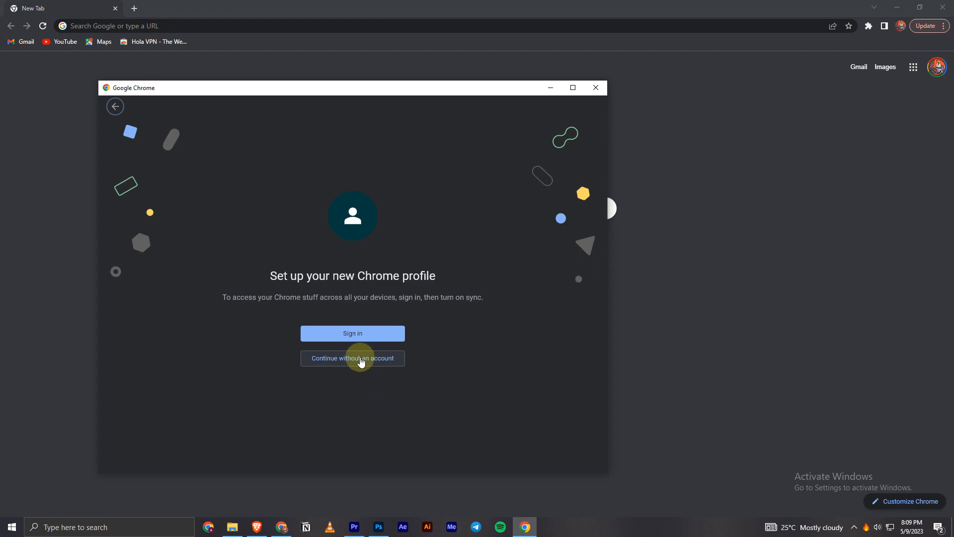
Continue without an account, name the profile 'Tech info', and pick the dark blue theme
{"action": "left_click", "coordinate": [352, 358]}
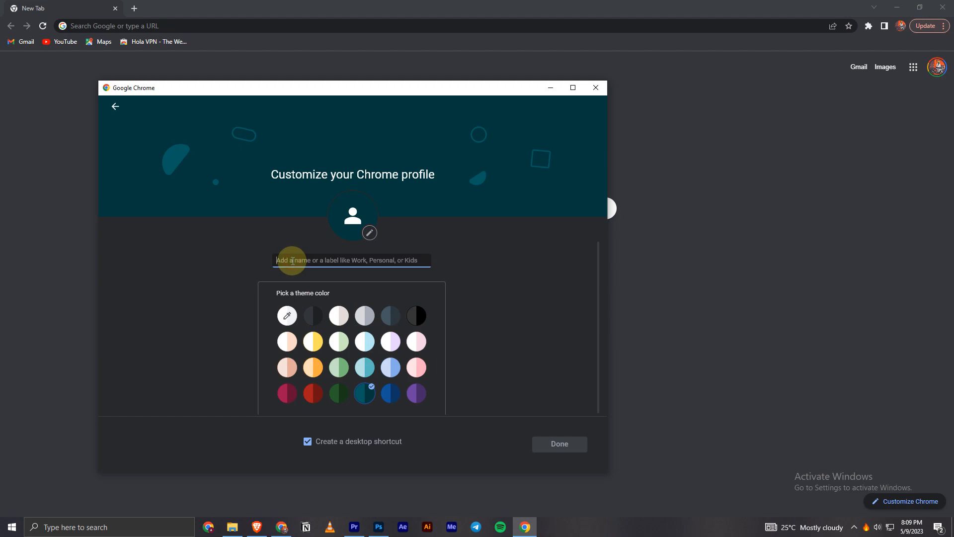
{"action": "mouse_move", "coordinate": [318, 264]}
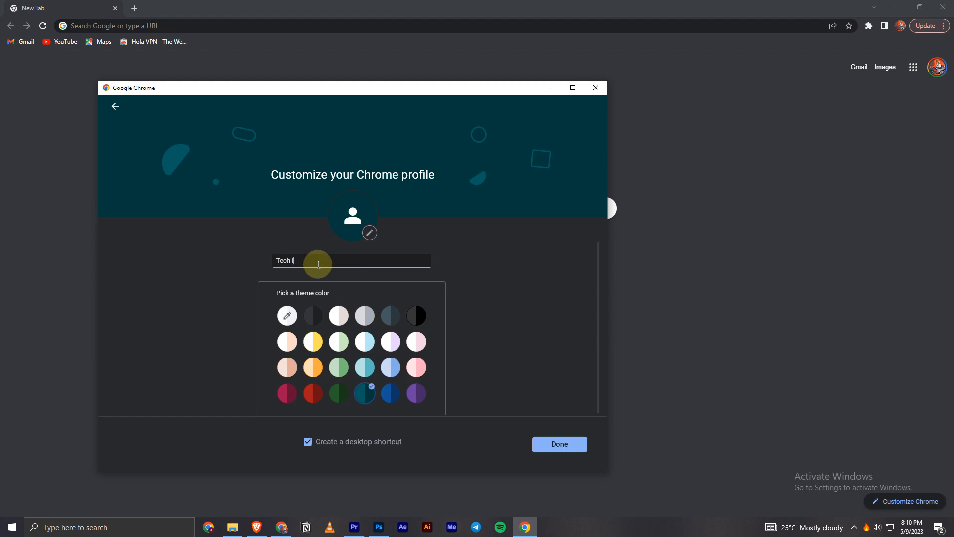
{"action": "type", "text": "nfo"}
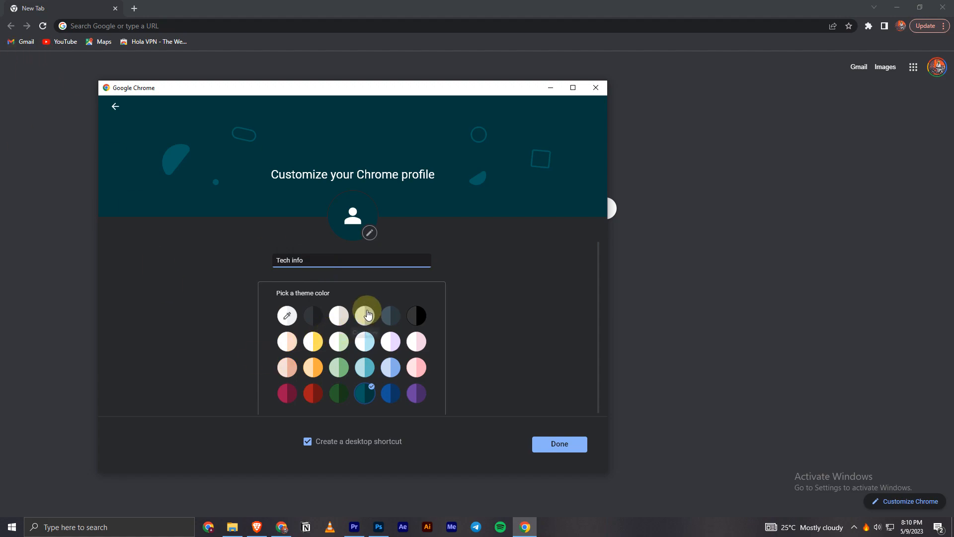
{"action": "left_click", "coordinate": [312, 315]}
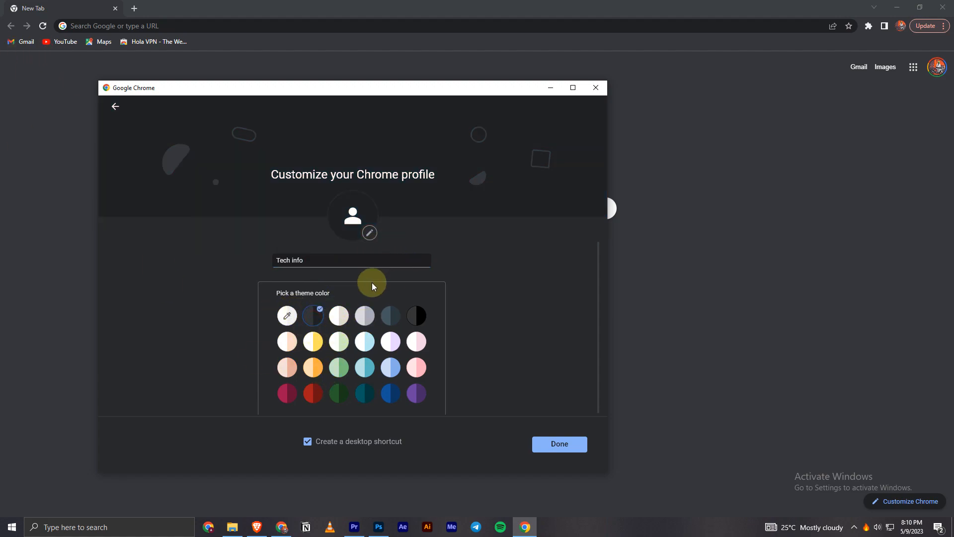
{"action": "left_click", "coordinate": [390, 392]}
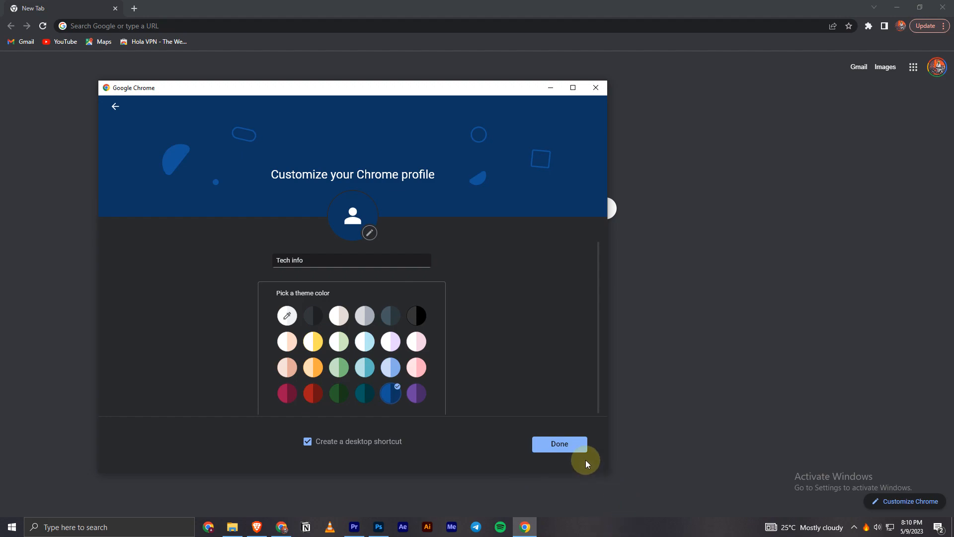
{"action": "mouse_move", "coordinate": [333, 441]}
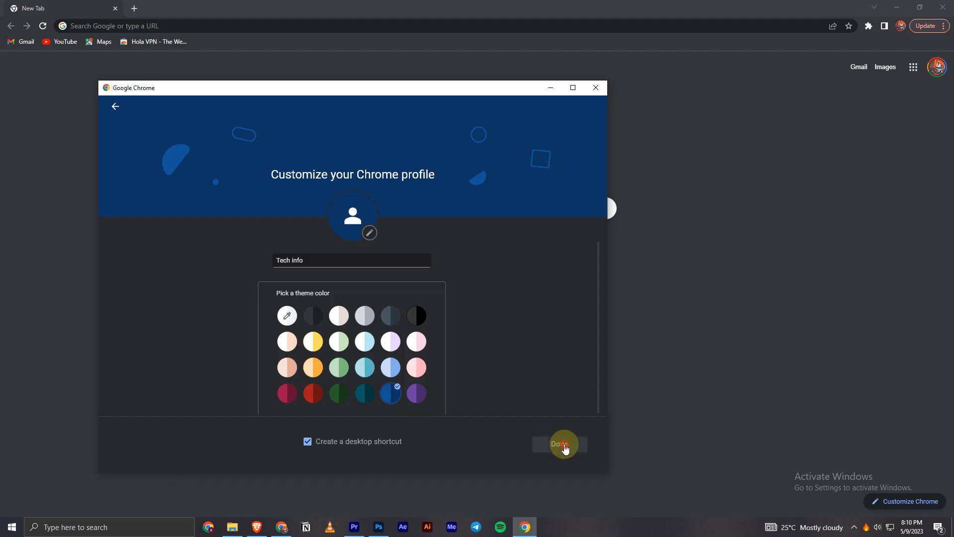
Confirm the Tech info profile and dismiss the profile-switching tip in its new window
{"action": "left_click", "coordinate": [558, 444]}
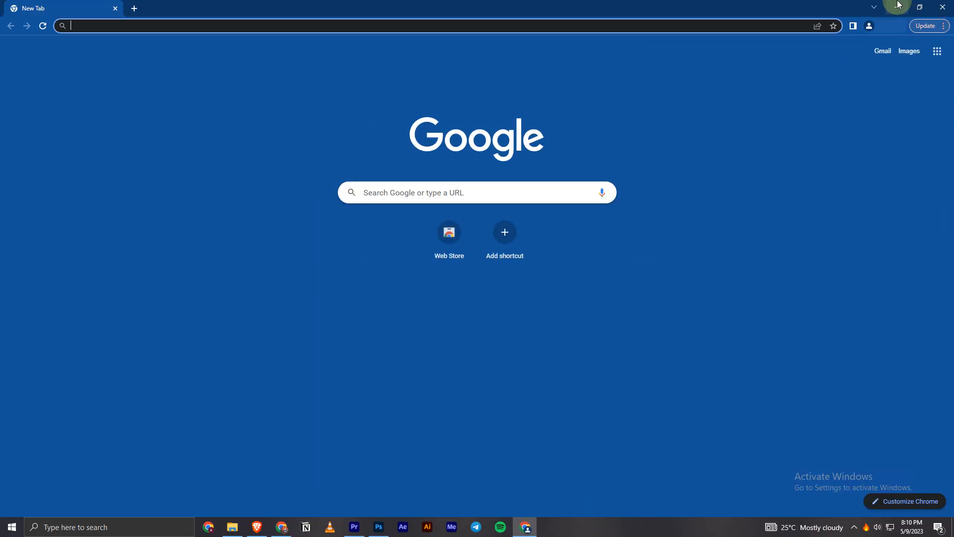
{"action": "left_click", "coordinate": [869, 25]}
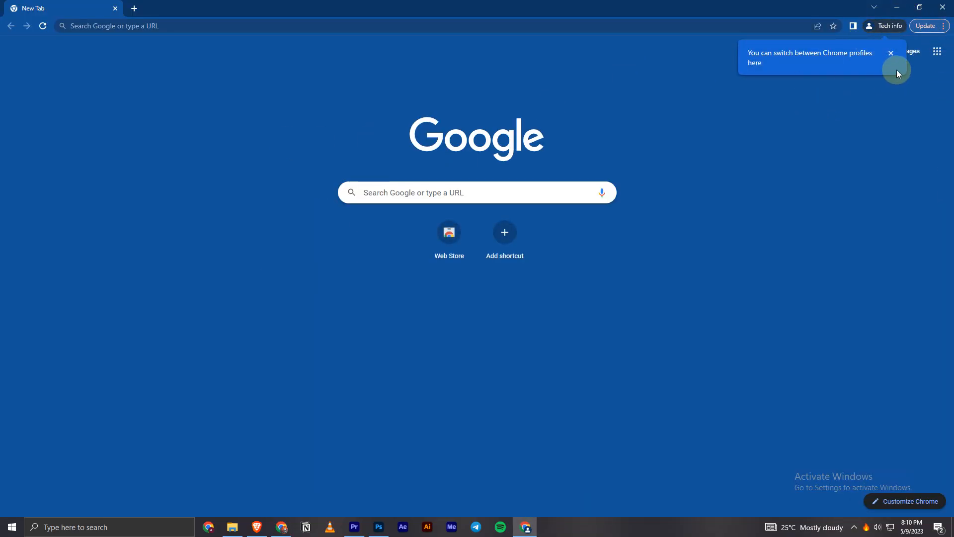
{"action": "left_click", "coordinate": [890, 53]}
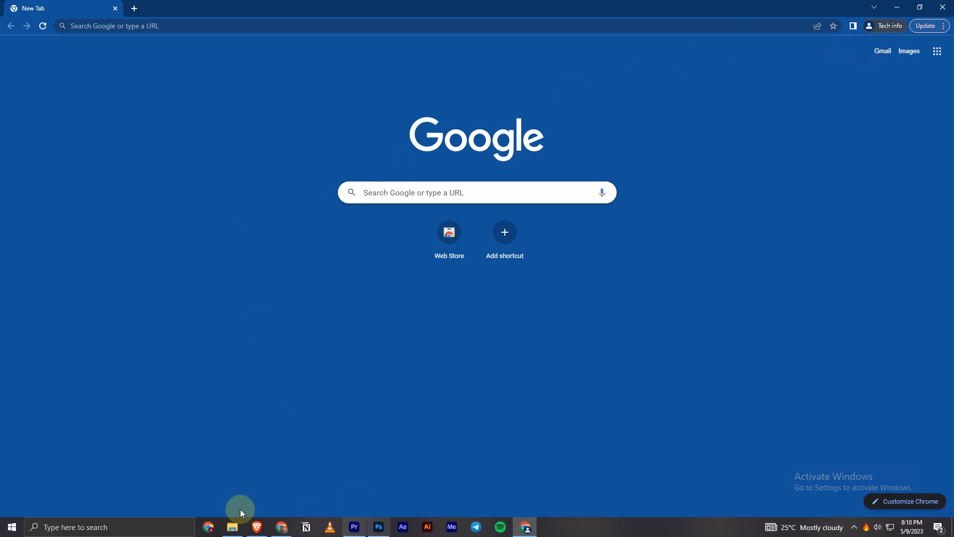